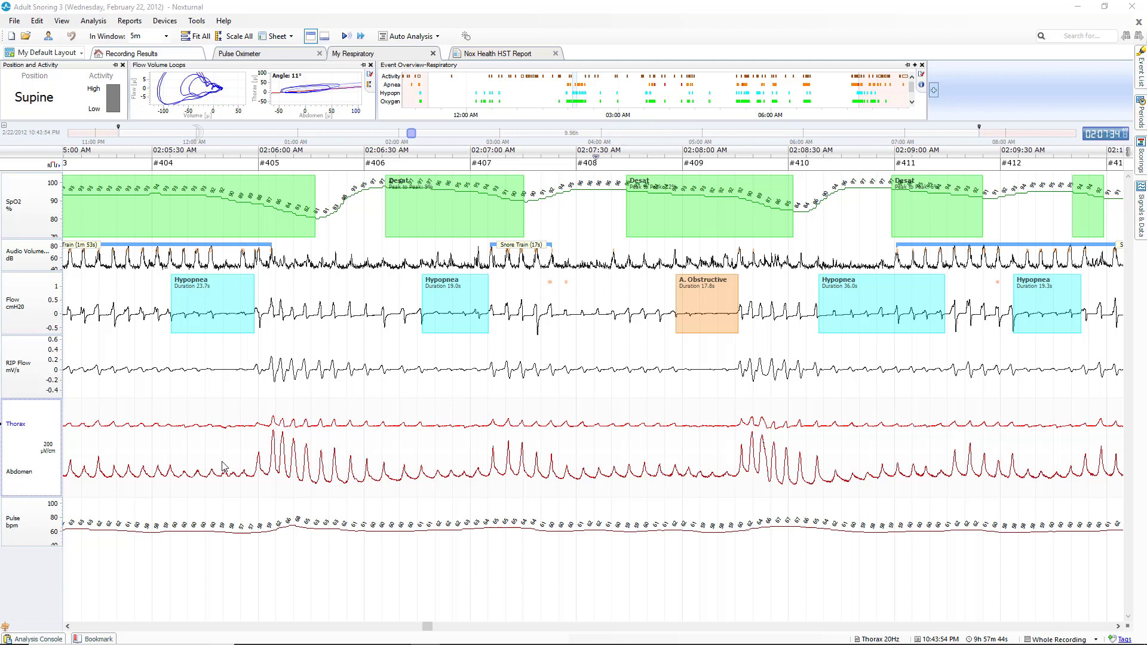
mouse_move(222, 464)
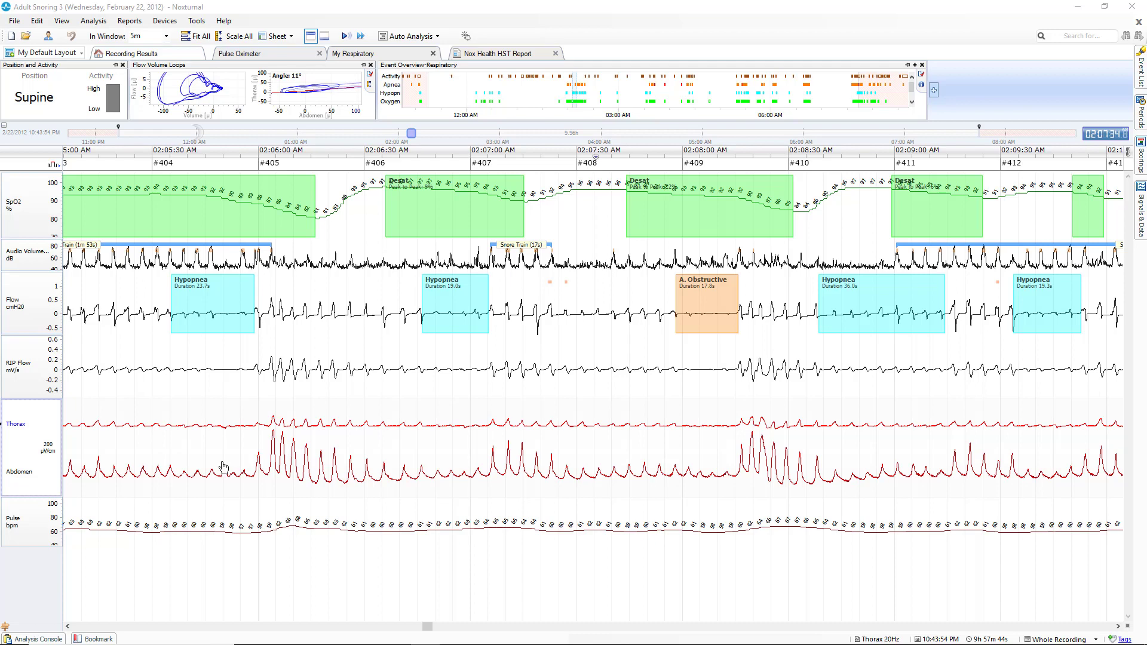
mouse_move(23, 325)
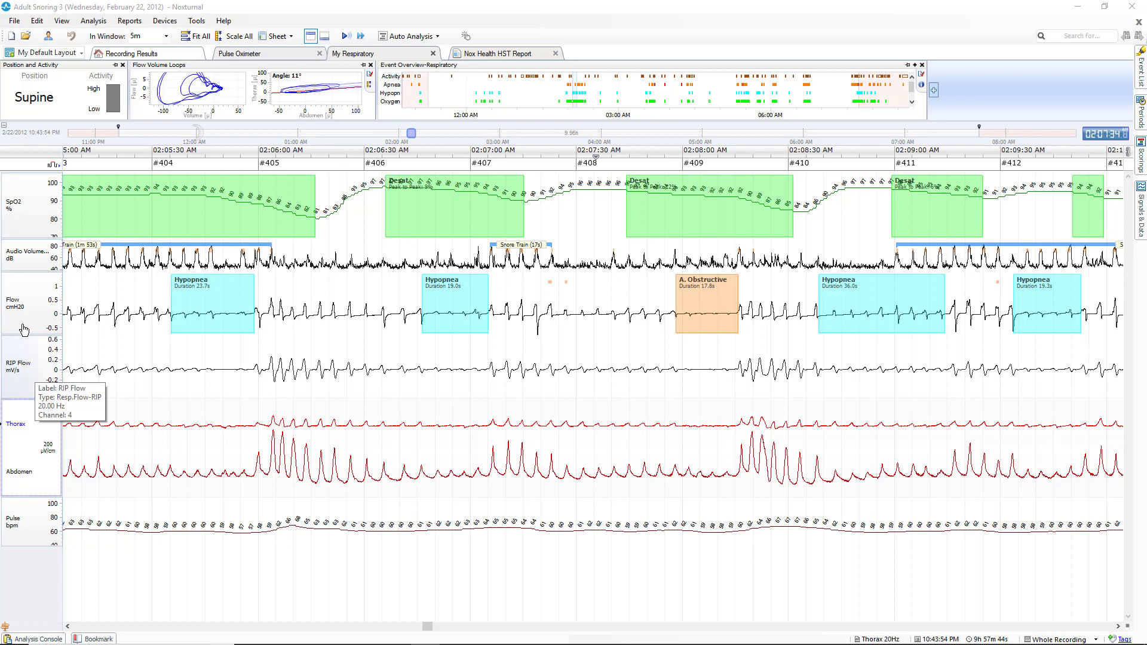
mouse_move(35, 430)
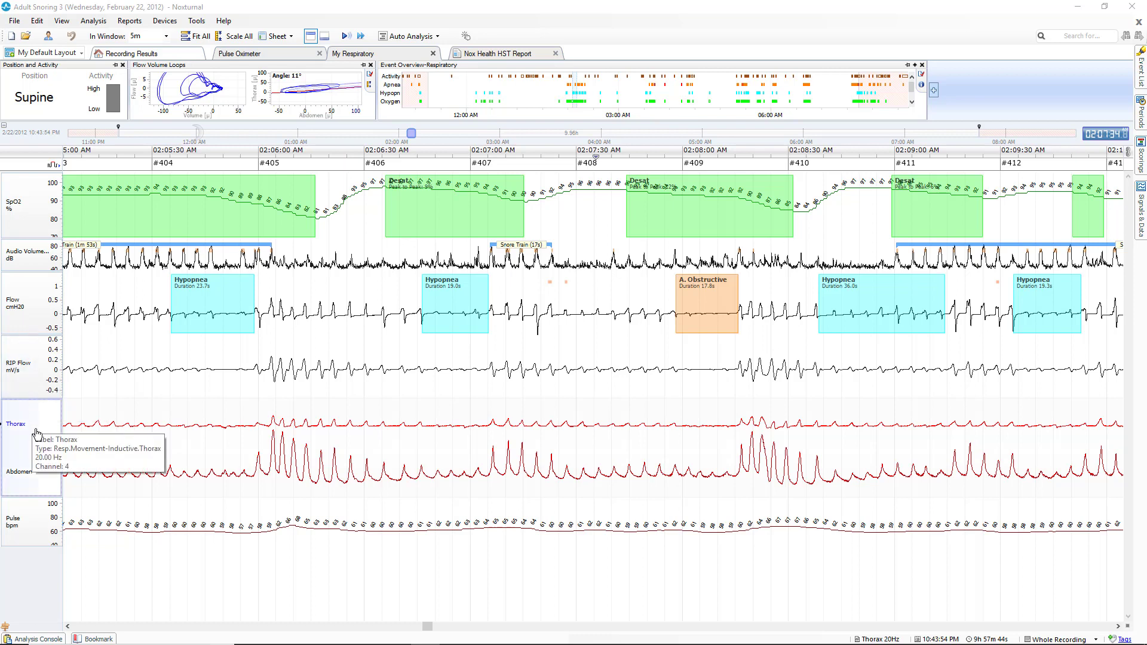
mouse_move(46, 427)
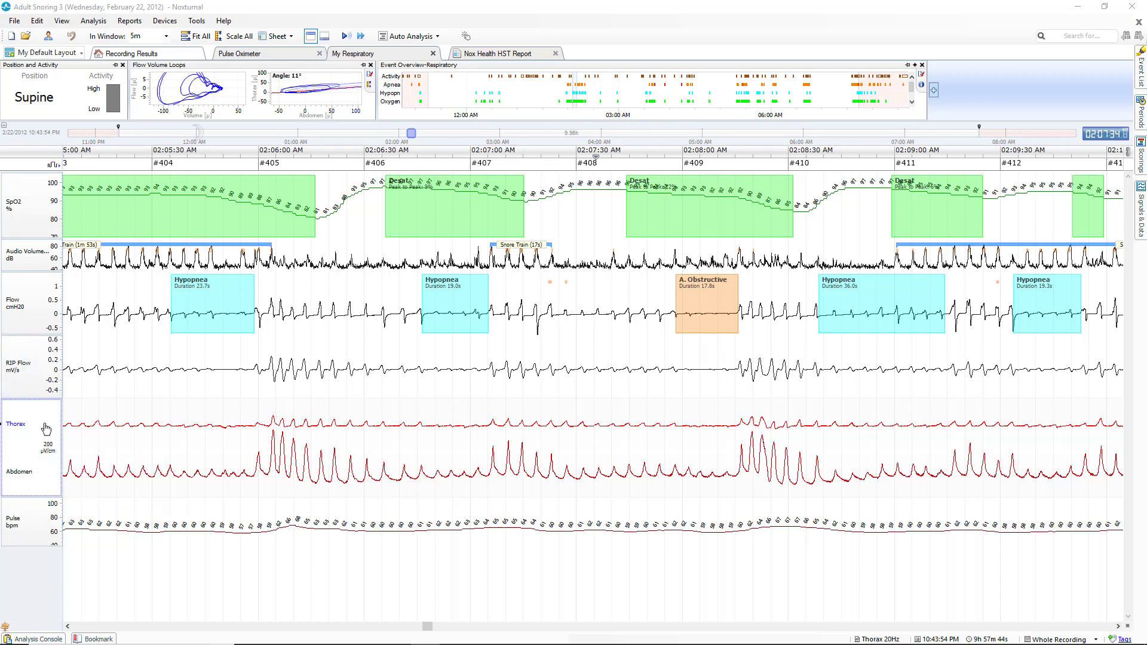
mouse_move(198, 332)
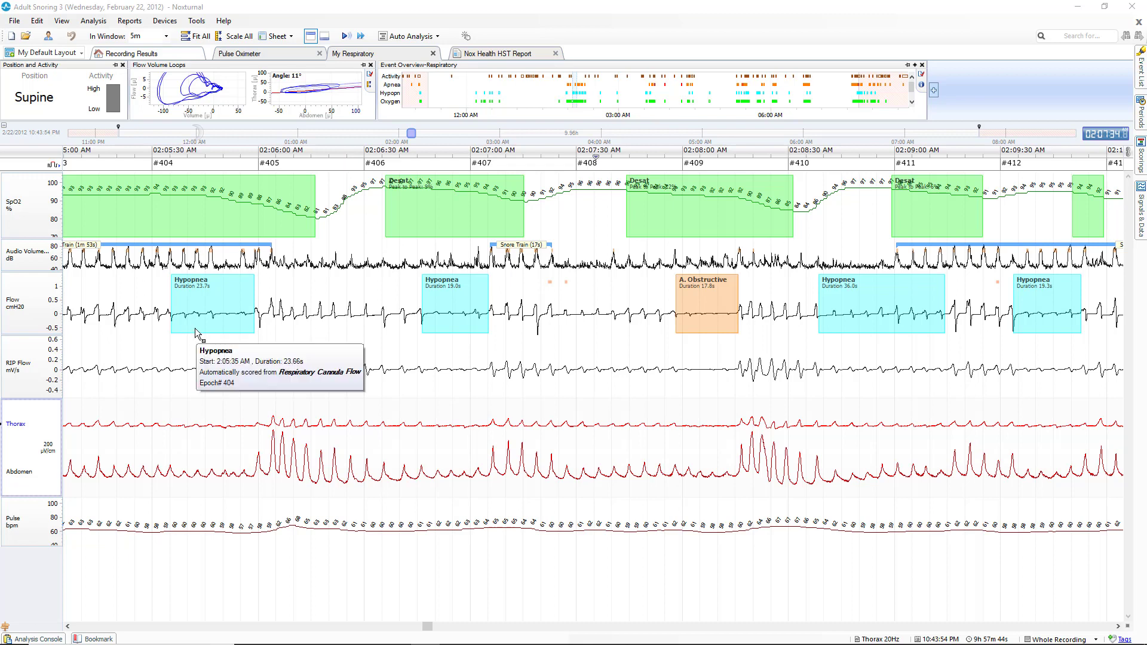
mouse_move(197, 337)
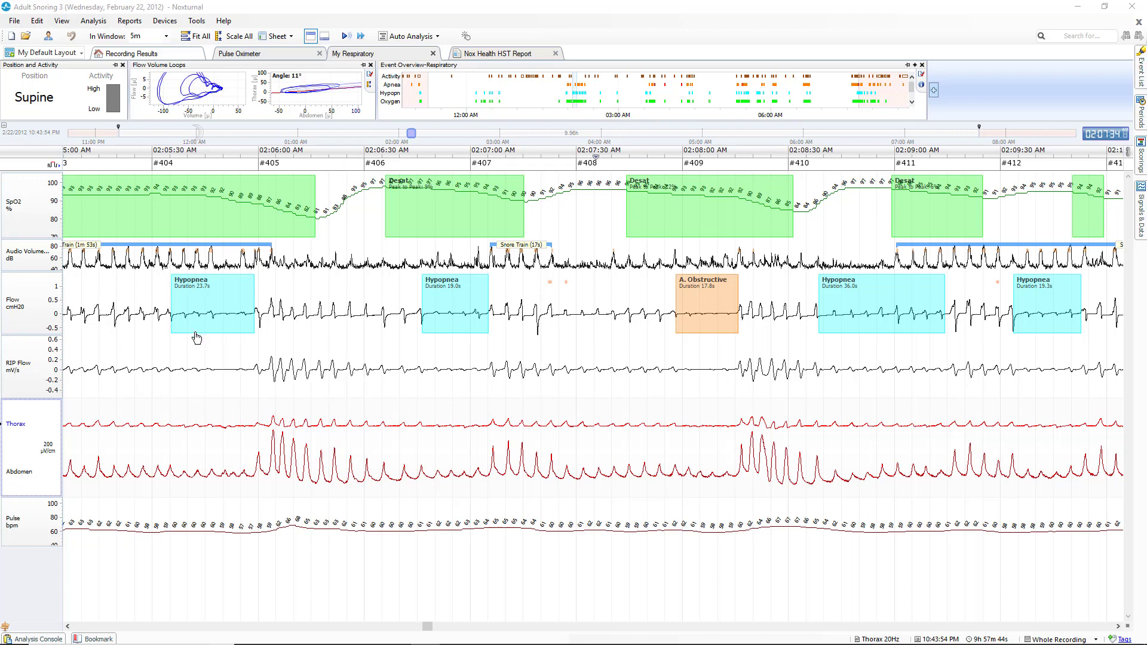
mouse_move(198, 482)
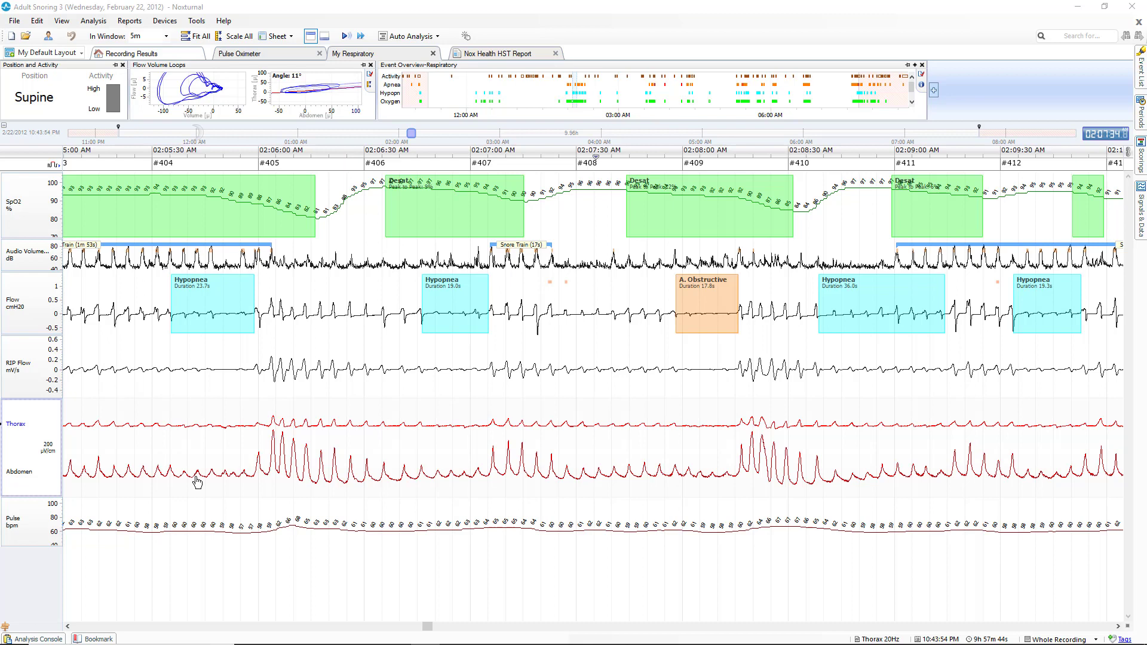
mouse_move(255, 478)
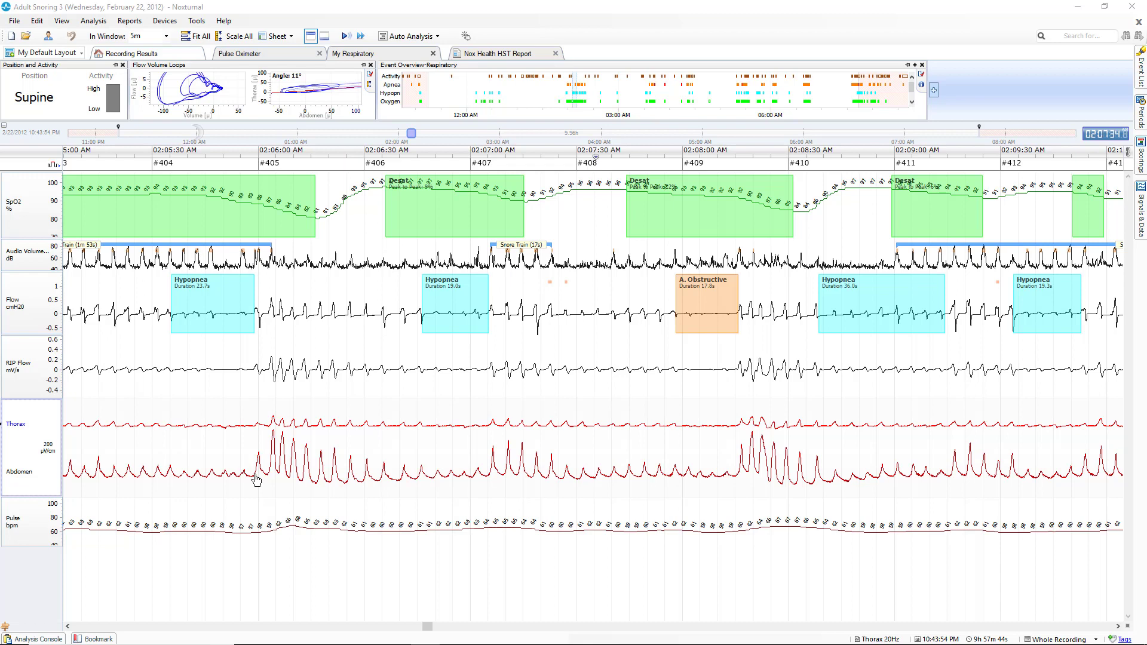
mouse_move(256, 321)
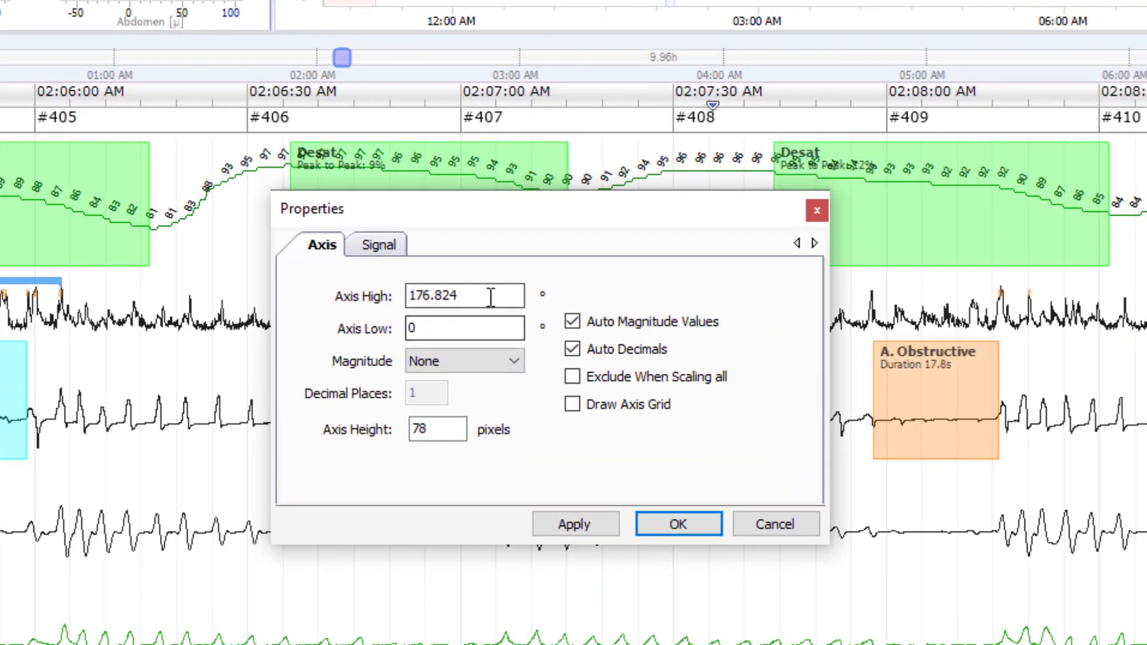
Scale the RIP Phase axis from low 0 to high 180 and enable Fill Plot on its signal
left_click(464, 296)
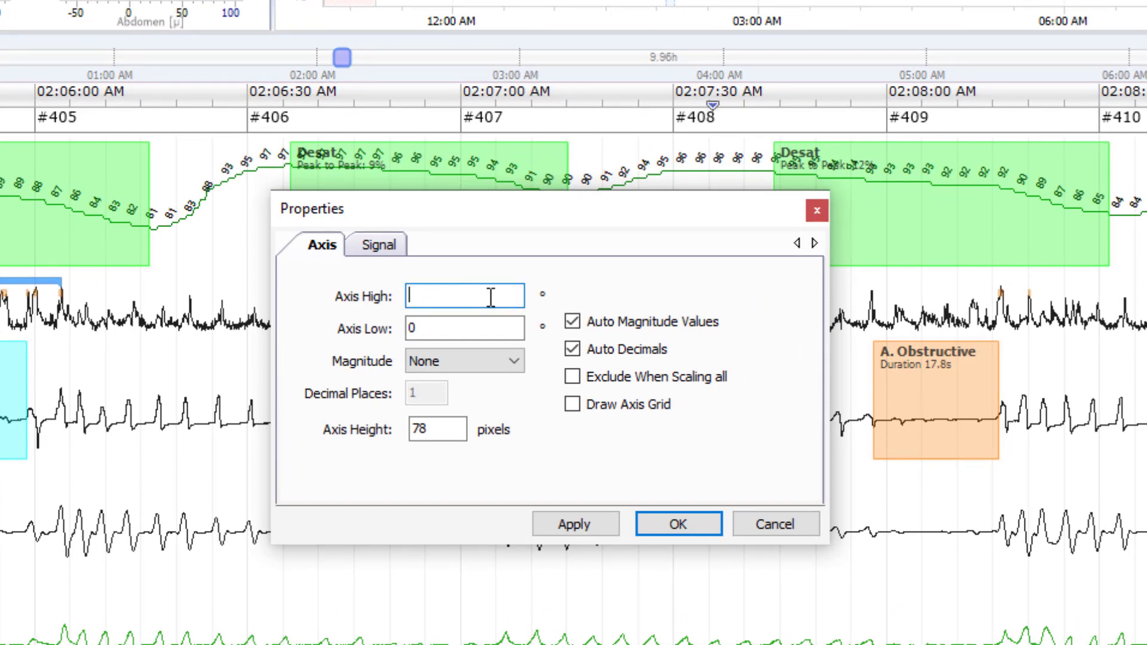
type("180")
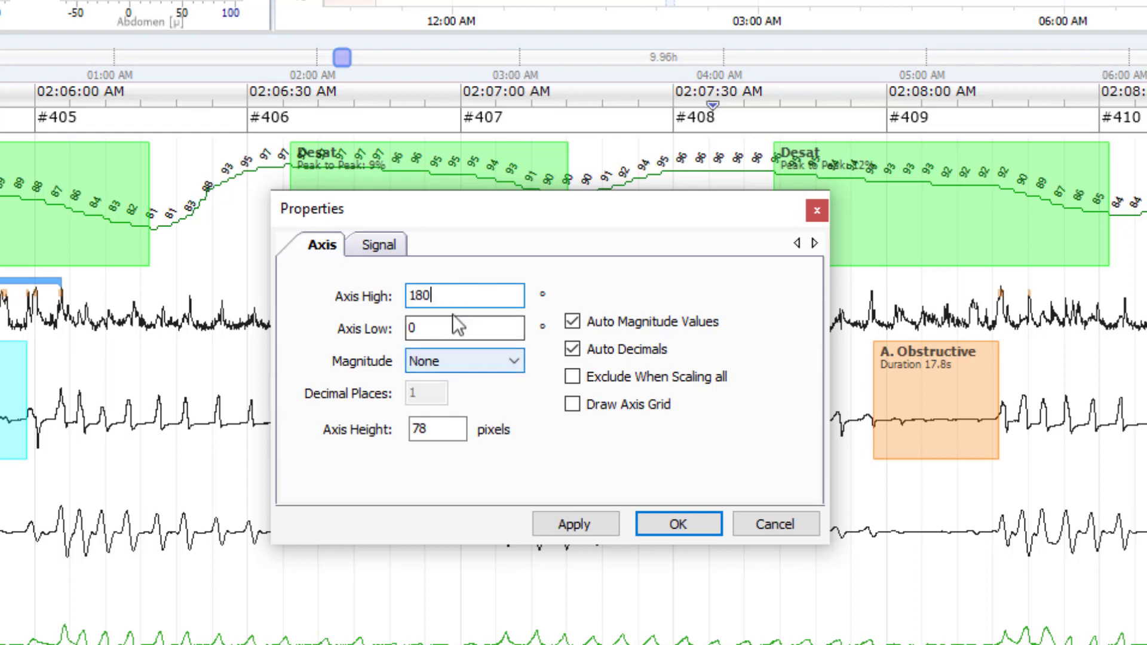
left_click(464, 327)
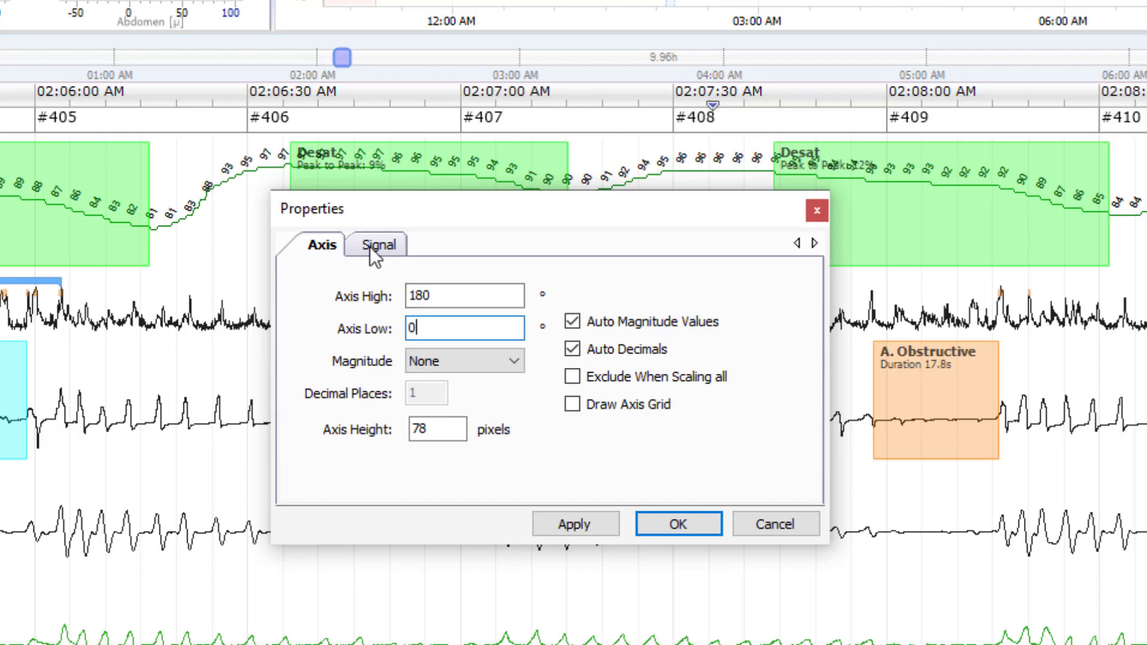
left_click(377, 245)
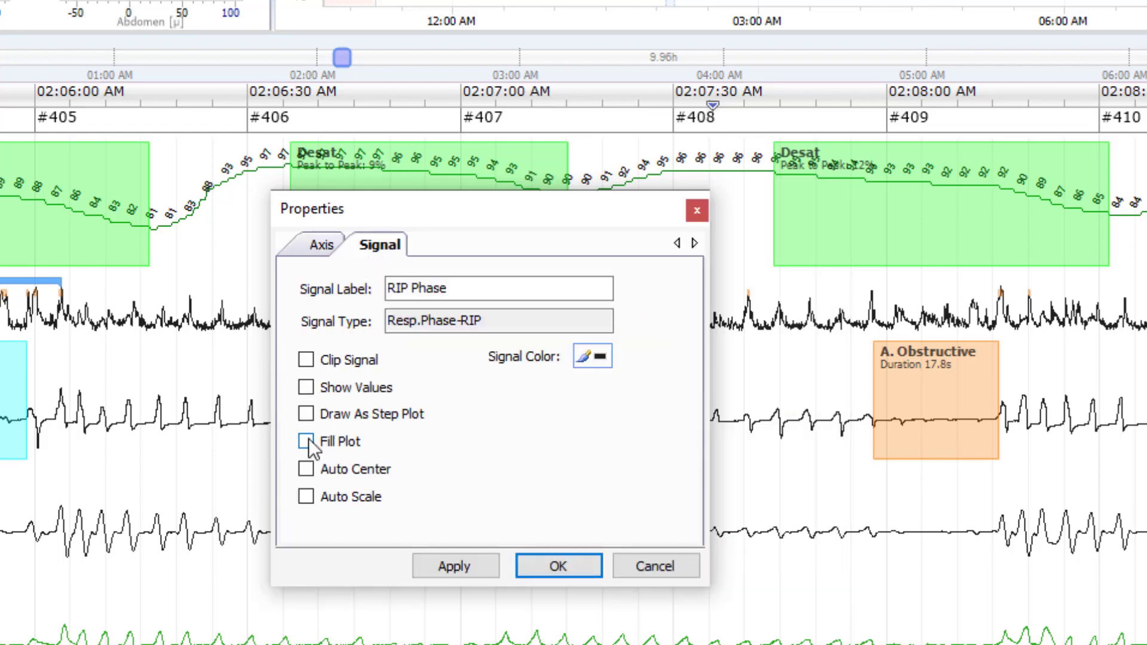
left_click(305, 442)
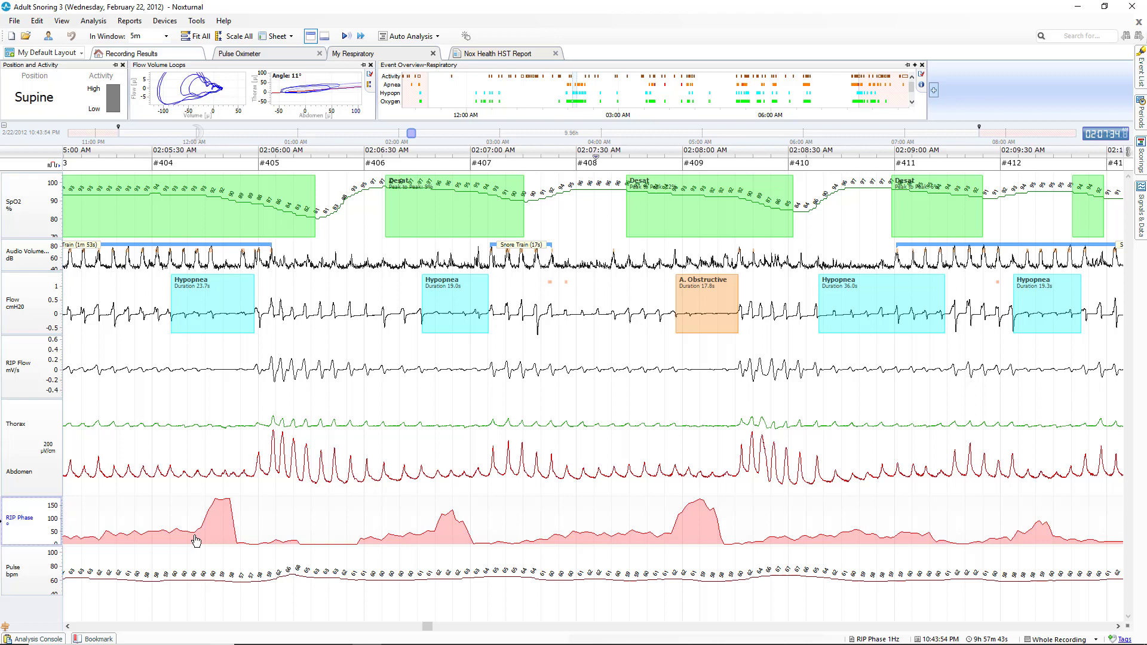
mouse_move(200, 539)
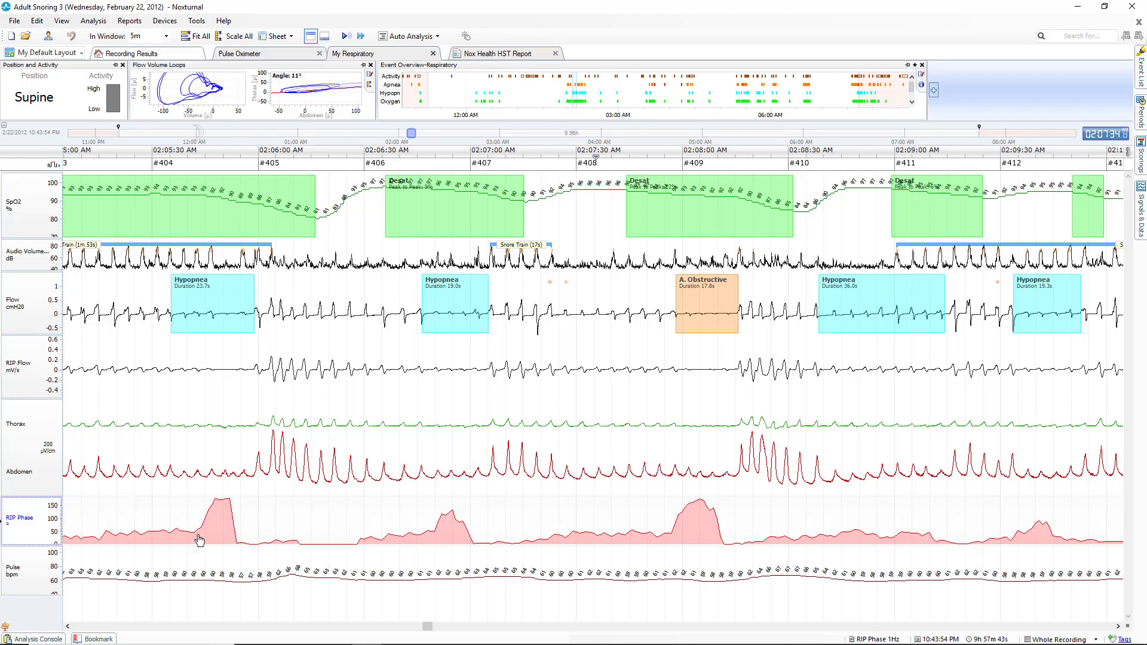
mouse_move(255, 532)
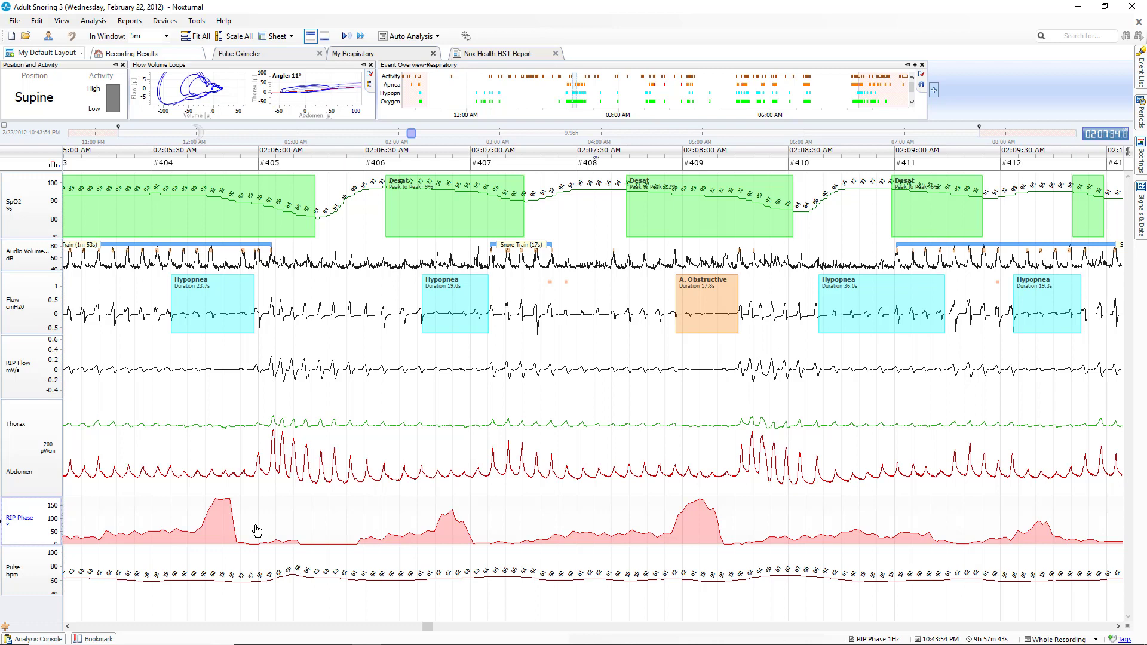
mouse_move(190, 537)
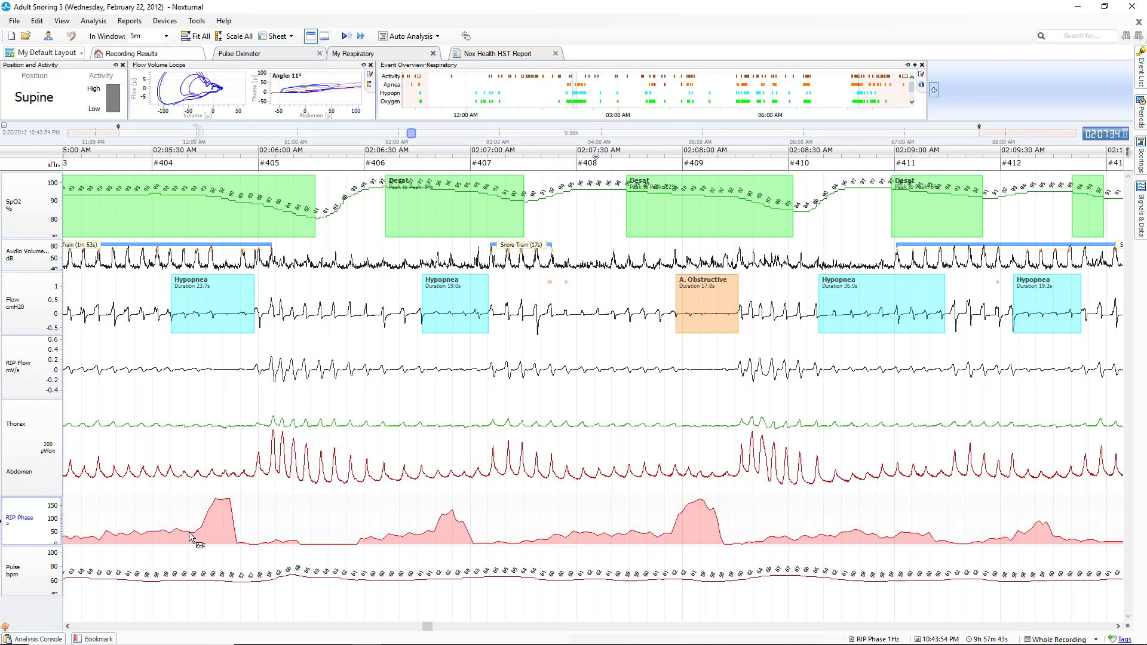
mouse_move(270, 387)
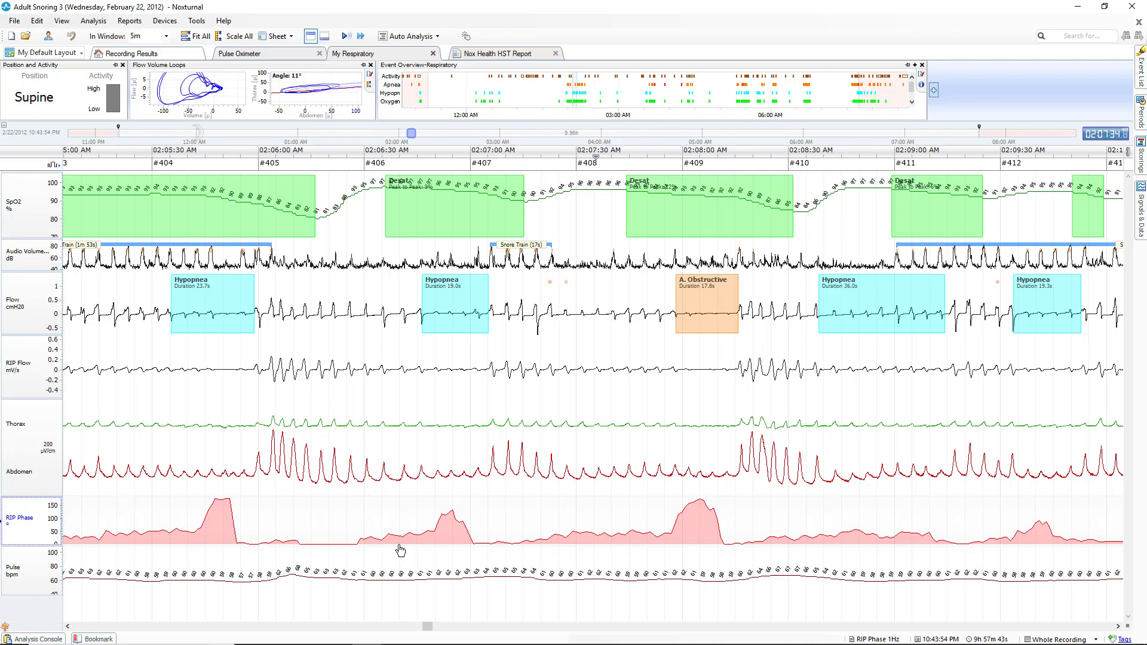
mouse_move(407, 542)
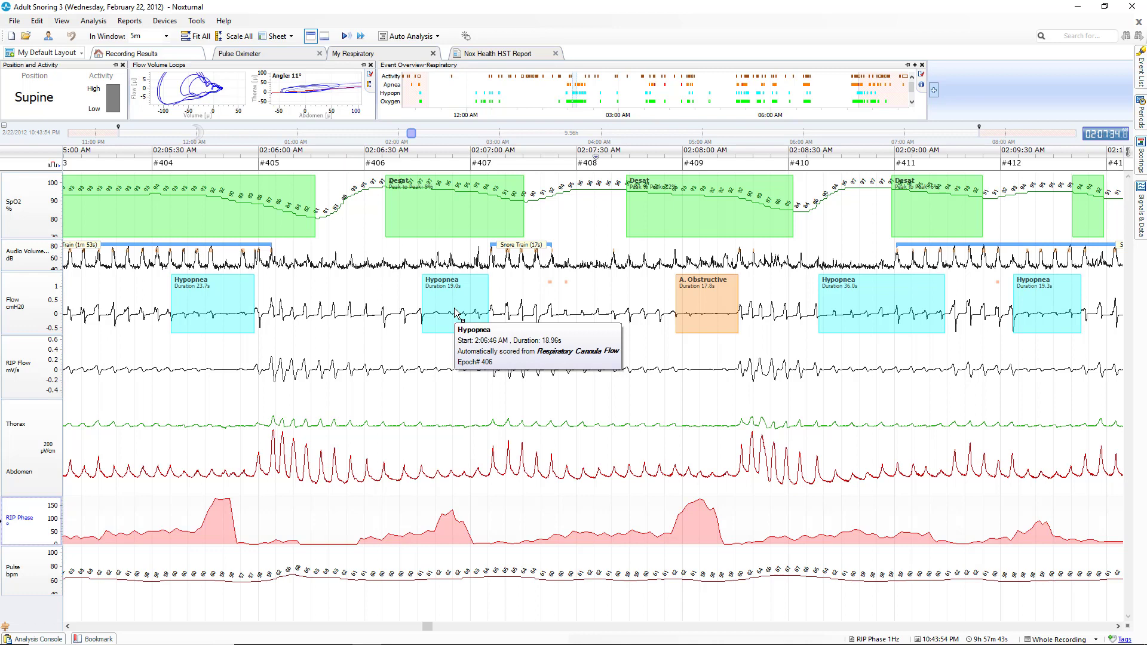
mouse_move(707, 327)
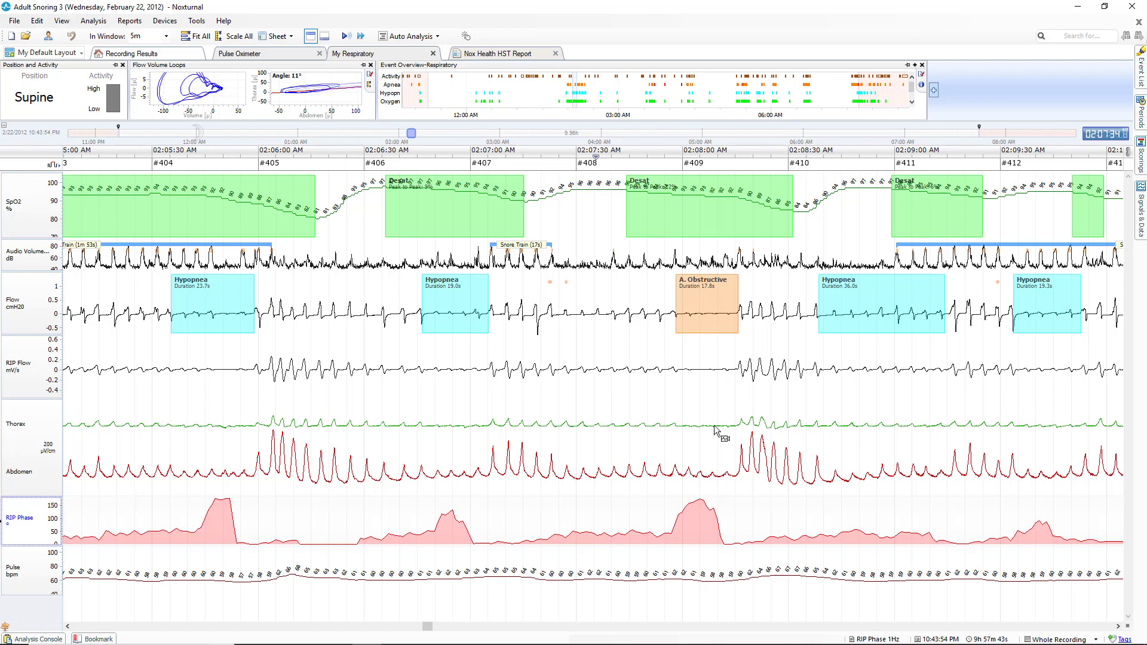
mouse_move(738, 542)
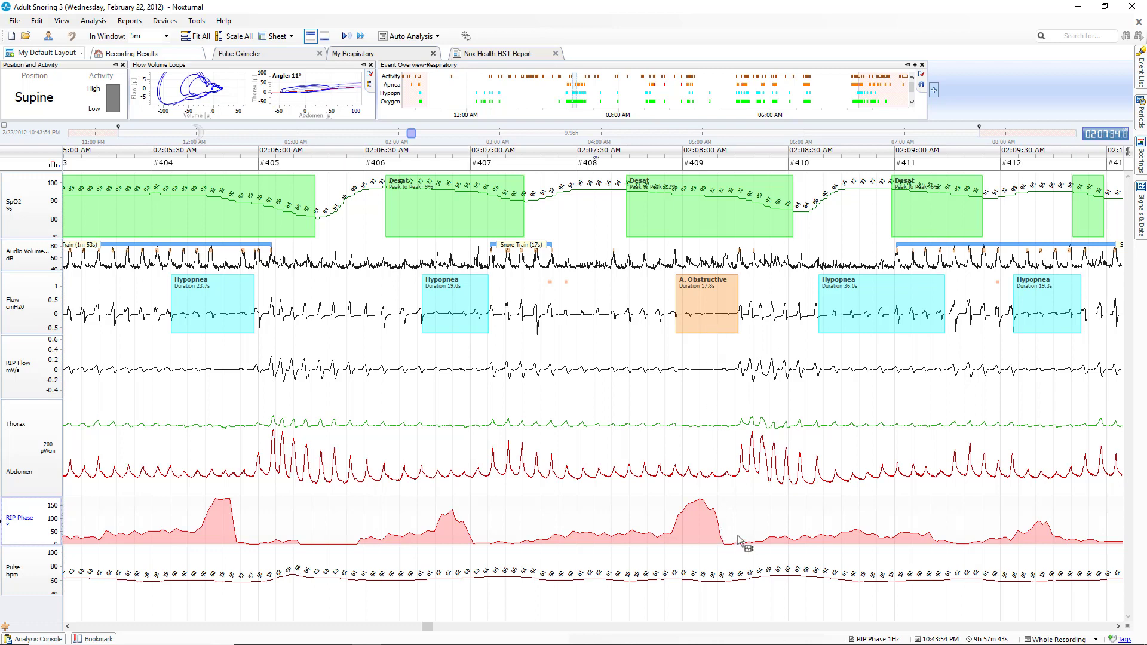